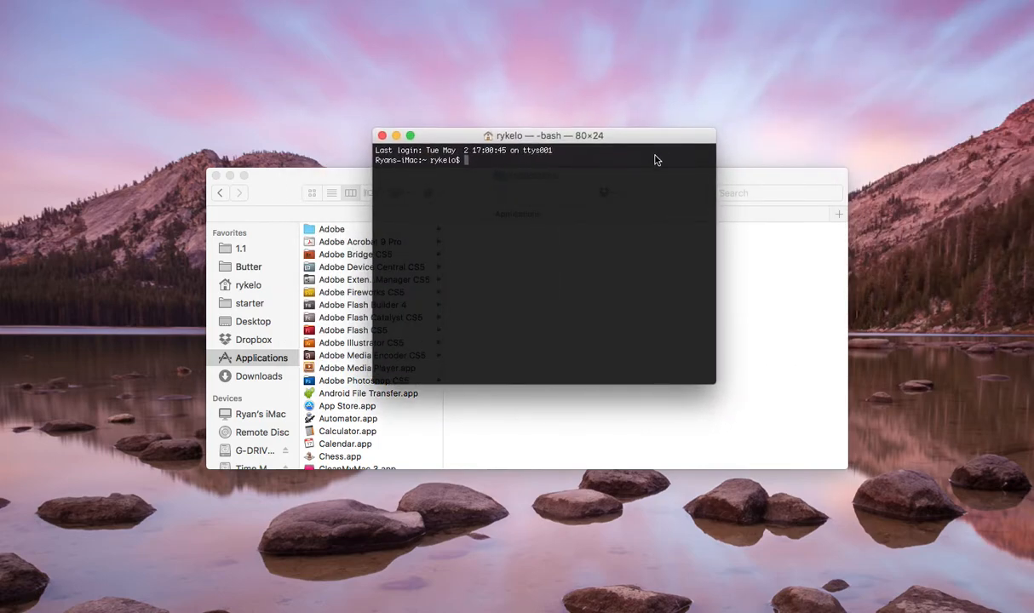
# Enter 'sudo apachectl stop' in Terminal and close the Terminal window.
pyautogui.write('sudo apachectl stop')
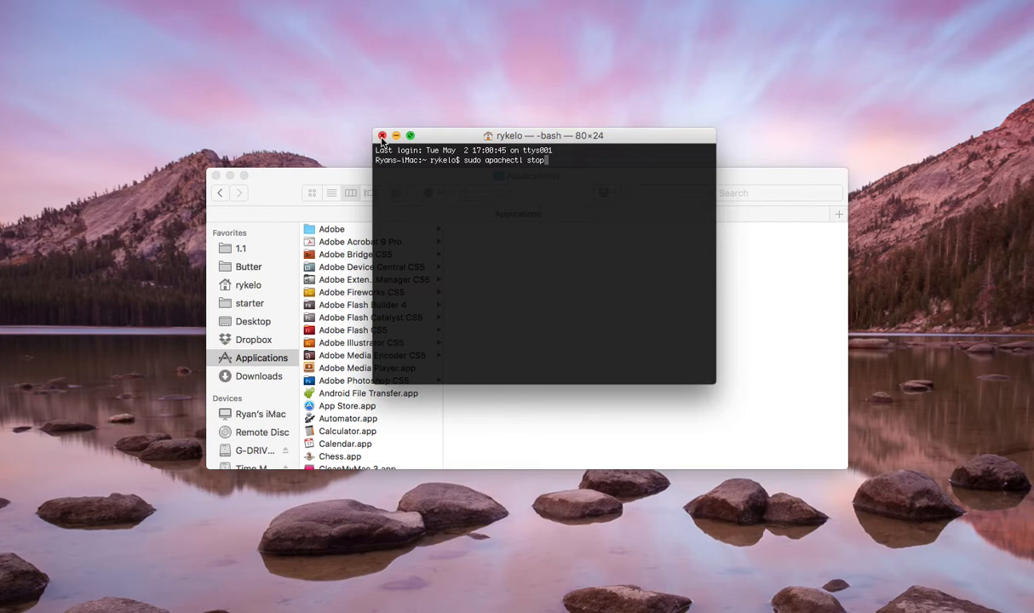
pyautogui.click(382, 135)
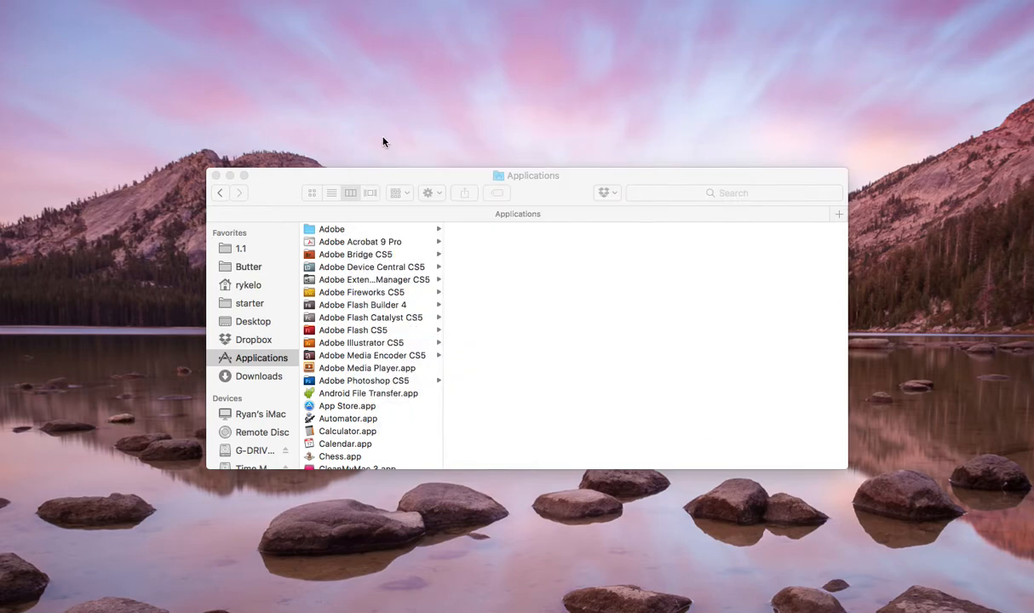
pyautogui.moveTo(669, 260)
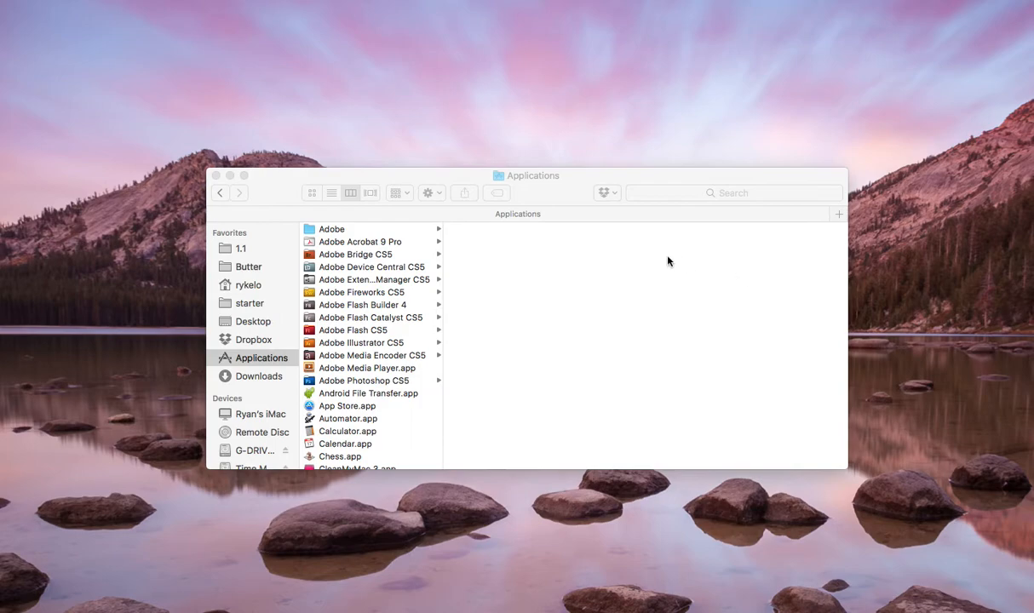
pyautogui.moveTo(617, 252)
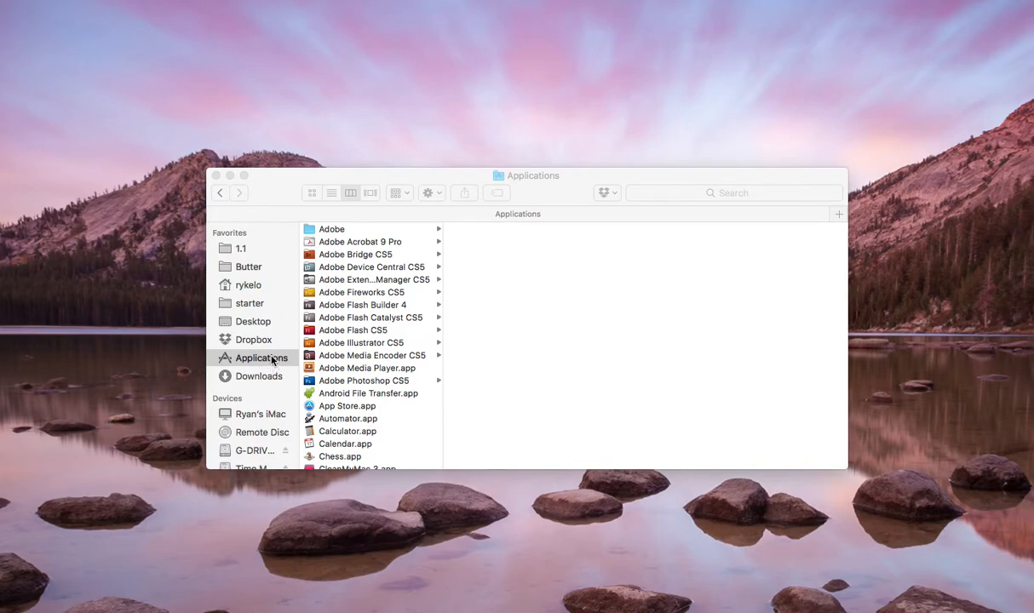
pyautogui.moveTo(270, 368)
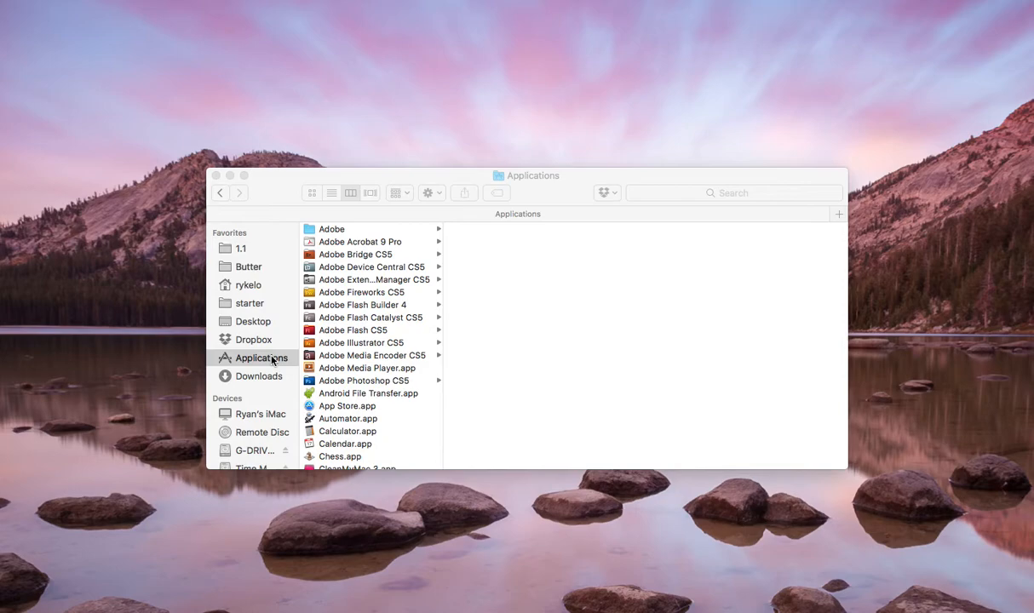
# Navigate Applications > MAMP > logs and open apache_error.log in the log viewer.
pyautogui.scroll(-3)
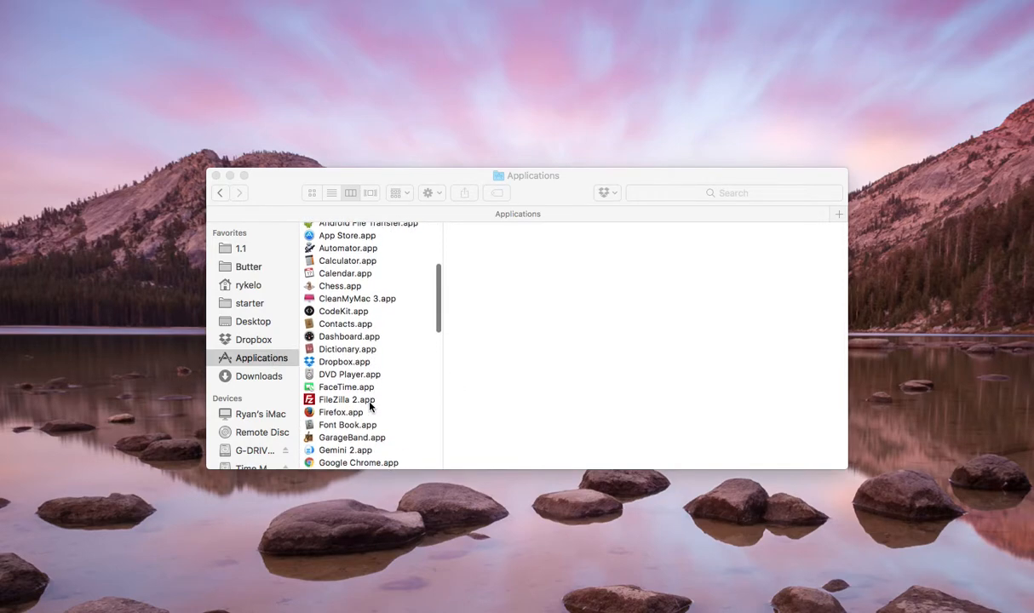
pyautogui.scroll(-3)
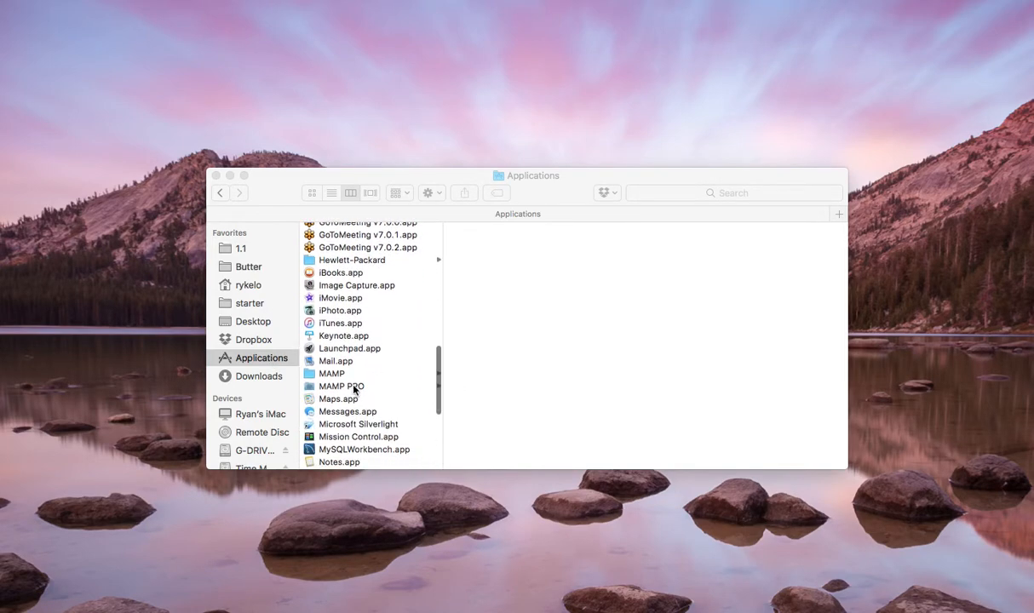
pyautogui.click(332, 373)
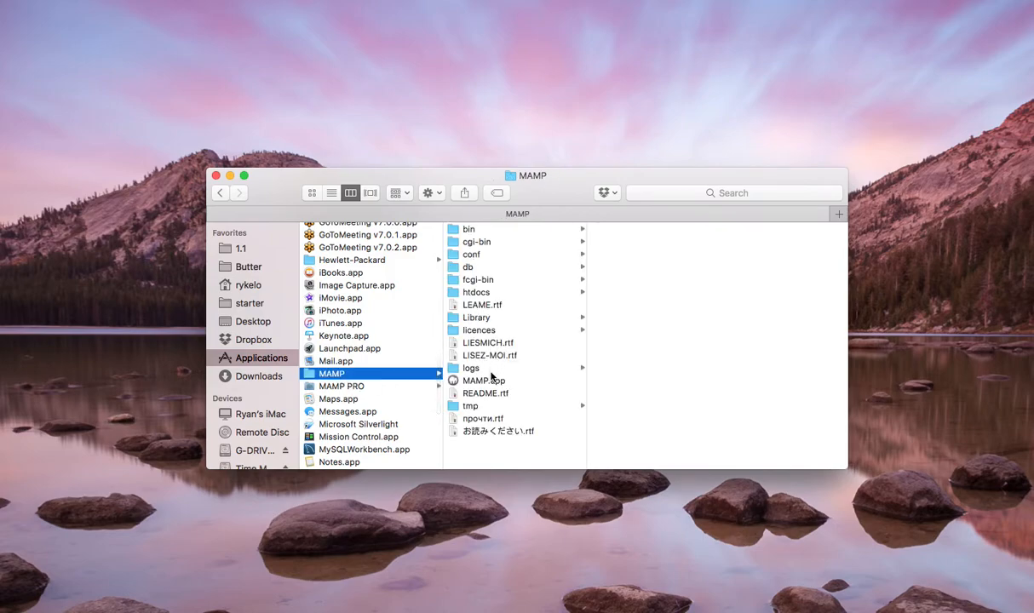
pyautogui.click(471, 368)
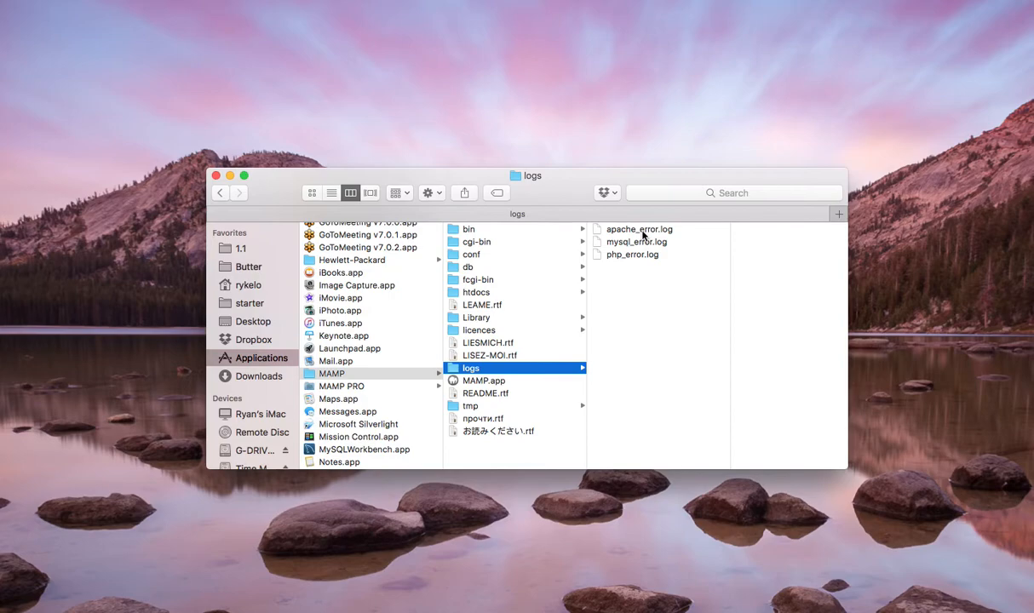
pyautogui.doubleClick(639, 229)
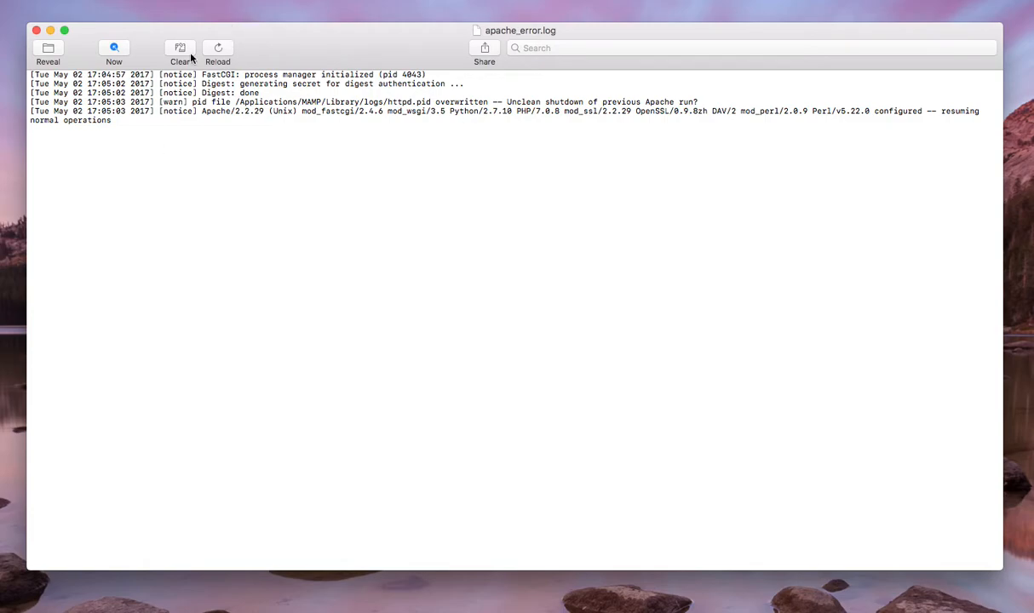
pyautogui.moveTo(36, 31)
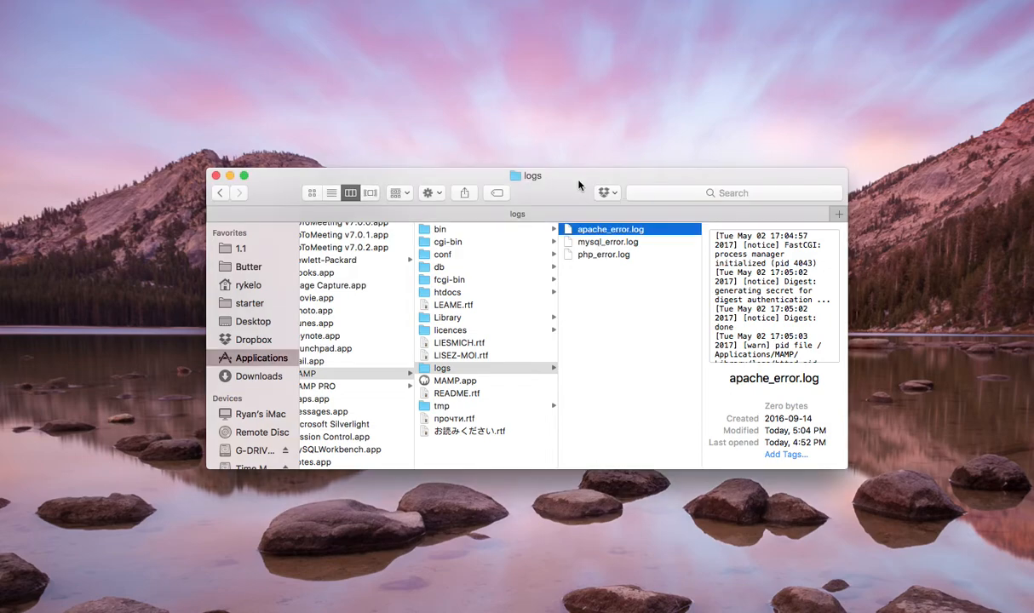
pyautogui.moveTo(609, 244)
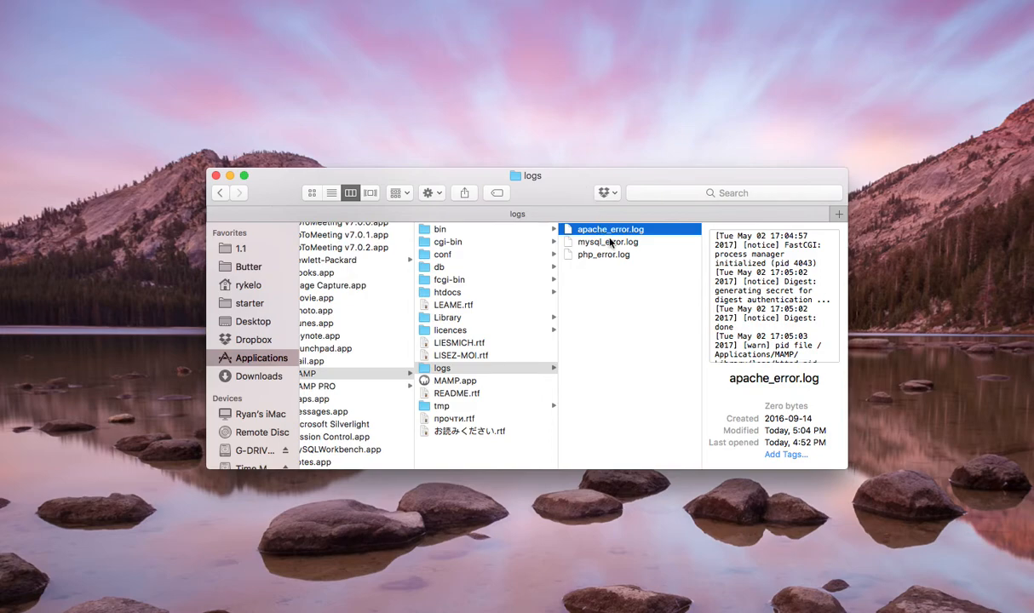
pyautogui.moveTo(540, 202)
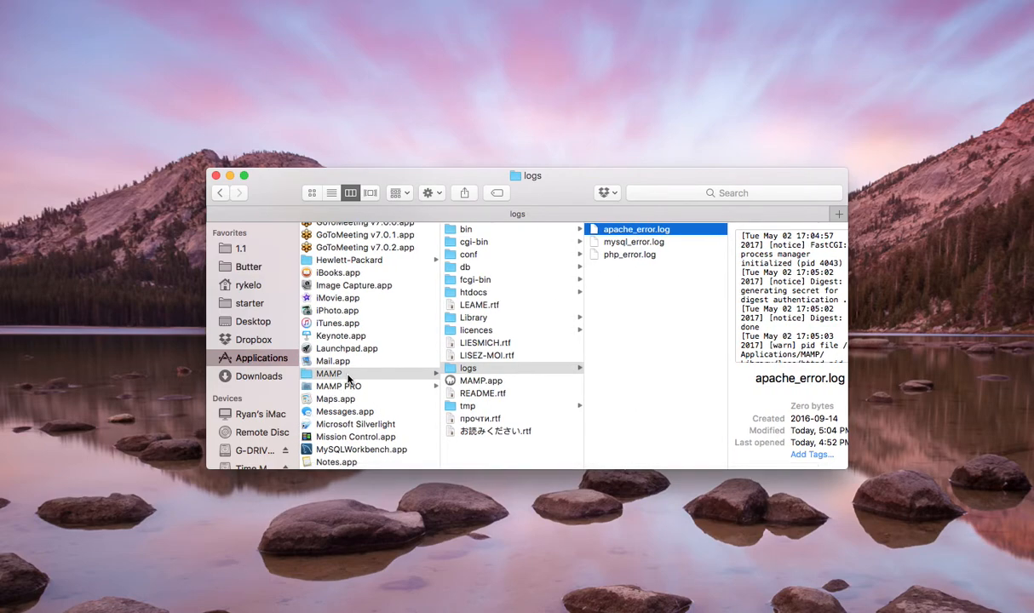
pyautogui.moveTo(349, 380)
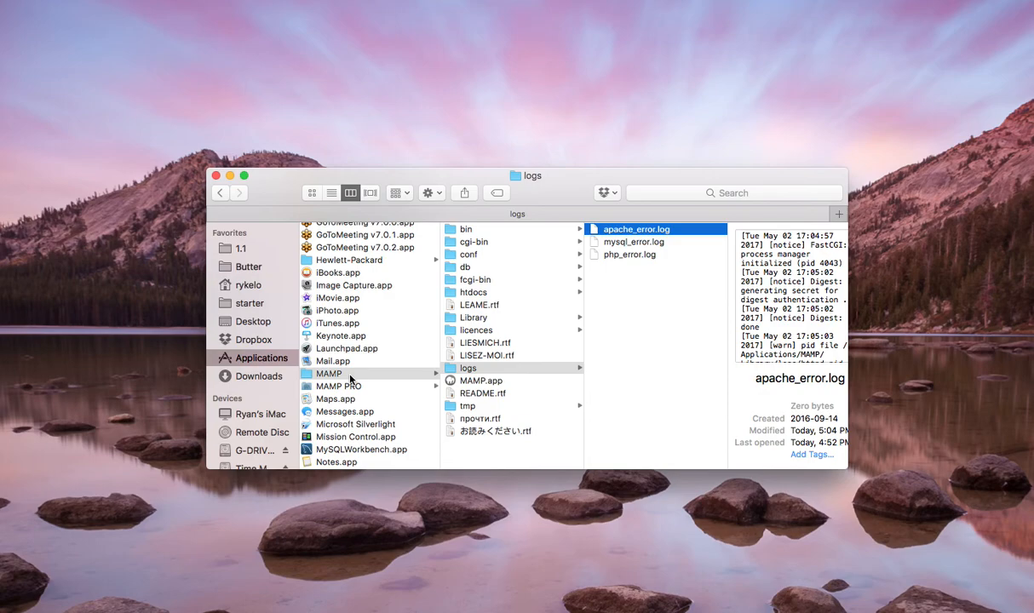
pyautogui.moveTo(368, 370)
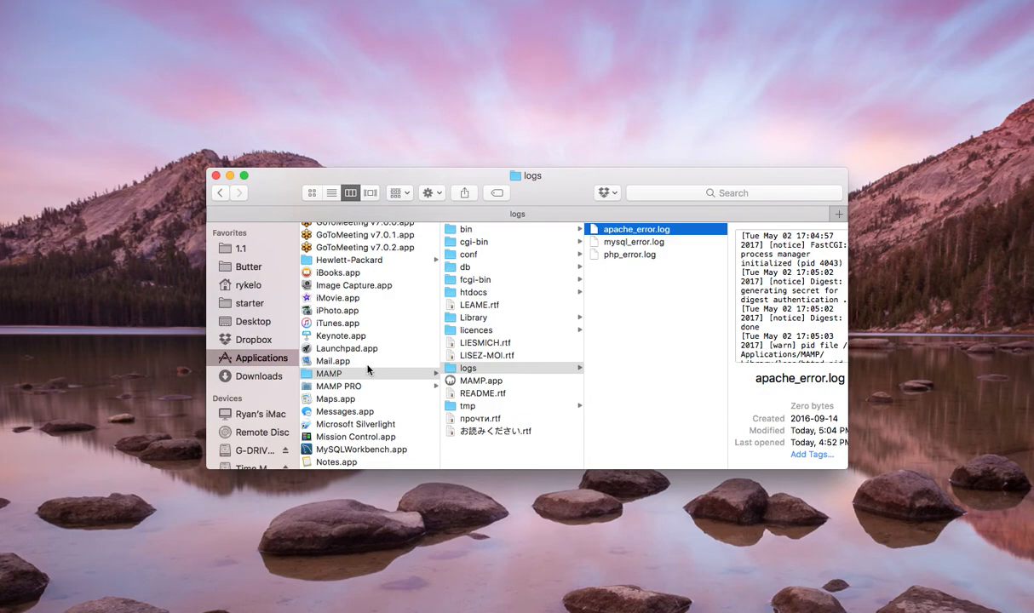